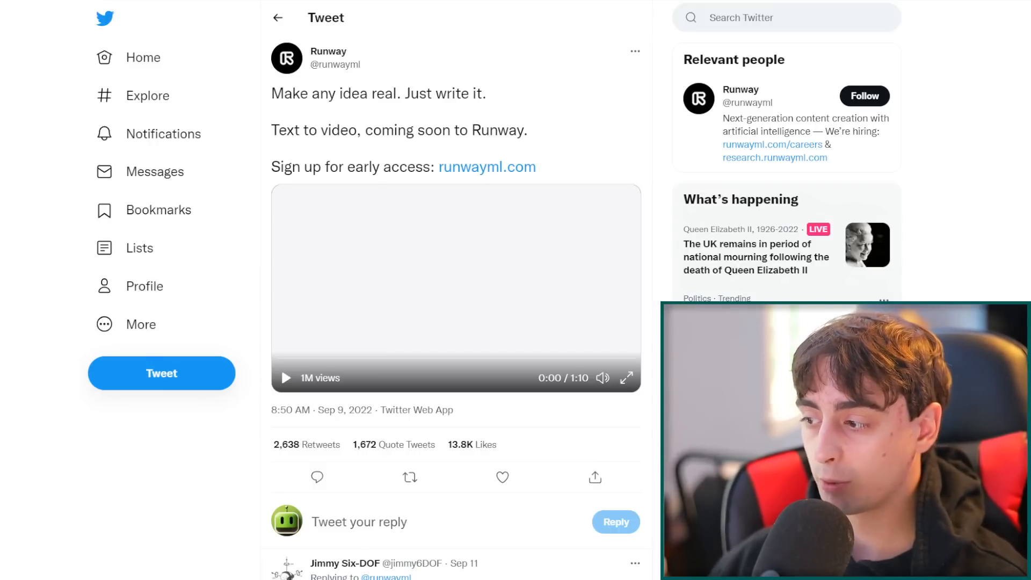
mouse_move(322, 410)
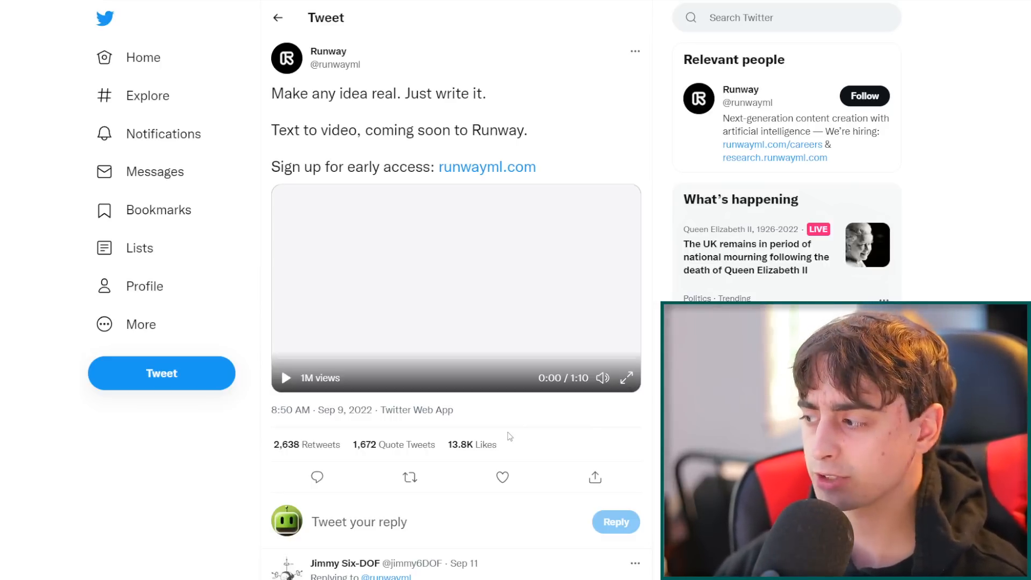
Play Runway's demo video full screen until the 'Import city street' prompt appears.
left_click_drag(271, 93, 369, 93)
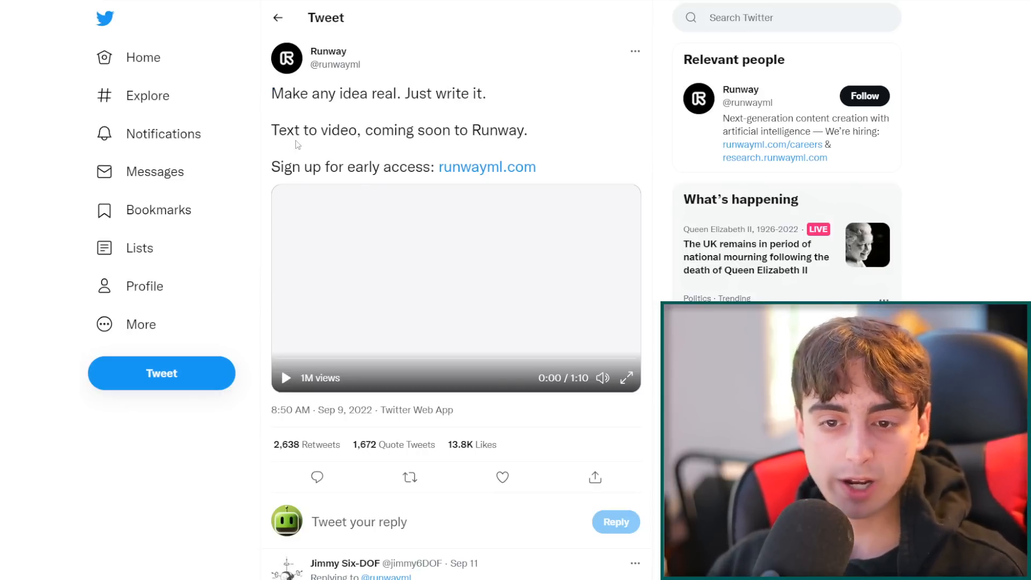
mouse_move(486, 167)
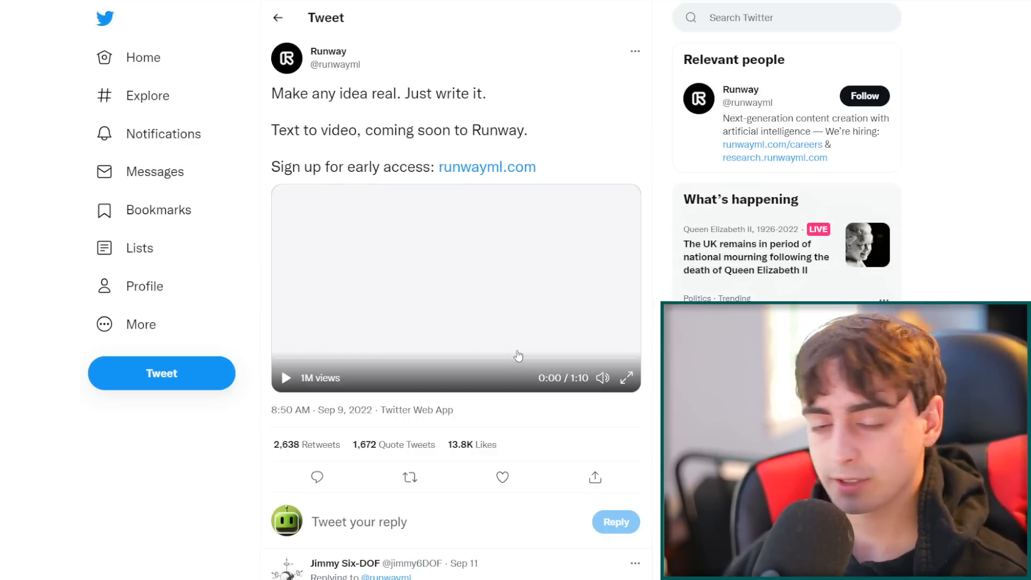
mouse_move(624, 377)
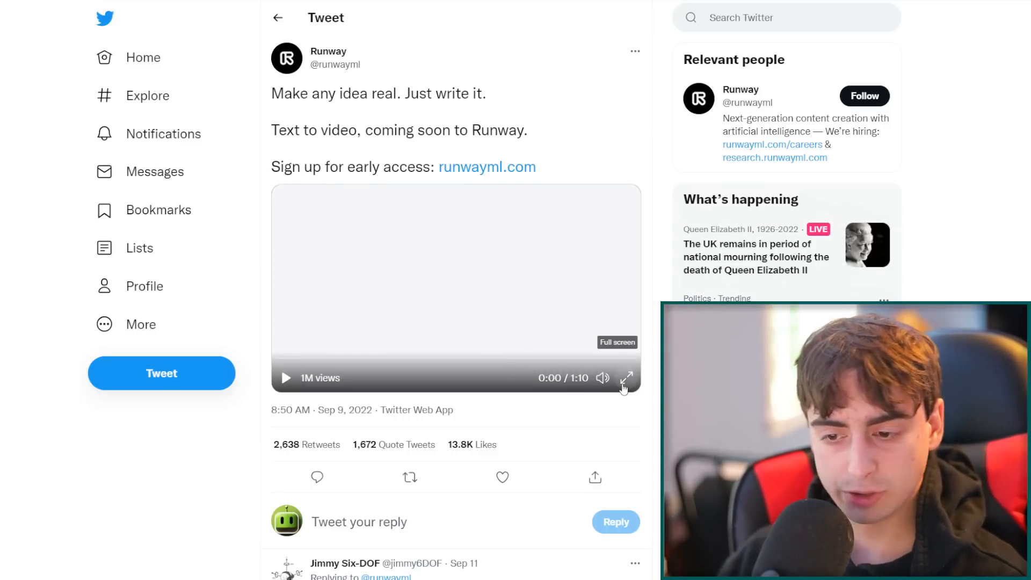
left_click(625, 377)
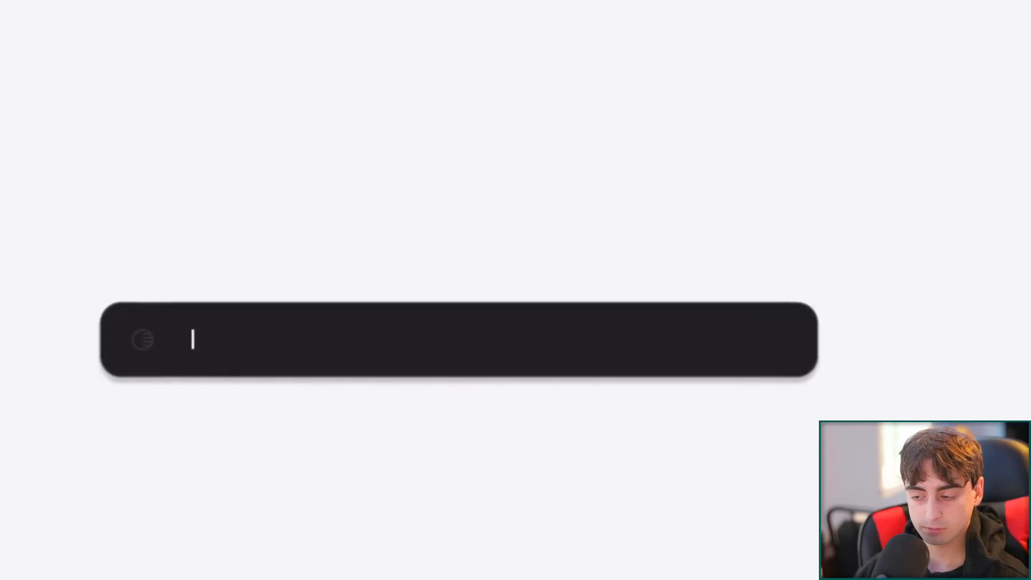
type("Import city street")
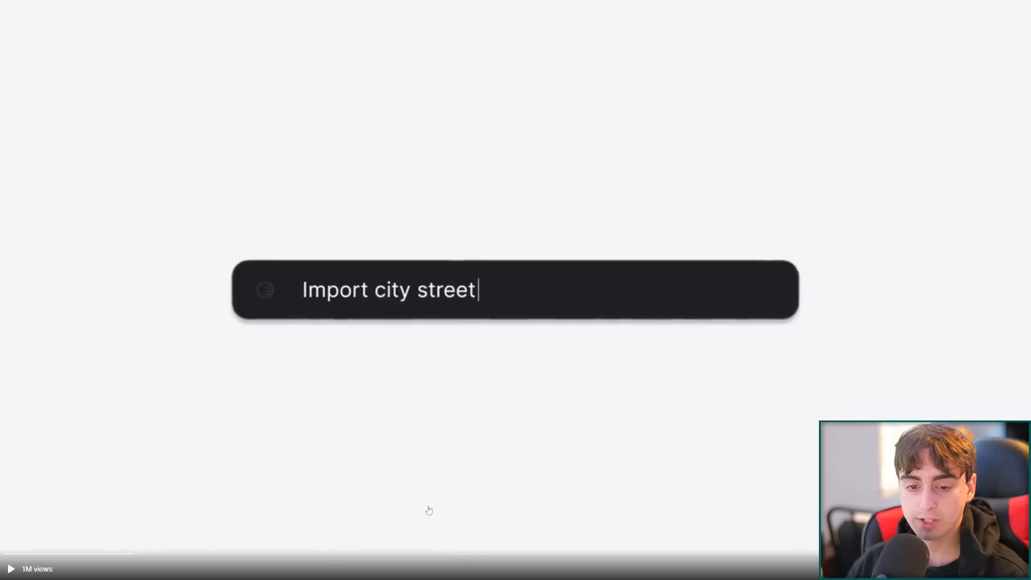
mouse_move(444, 366)
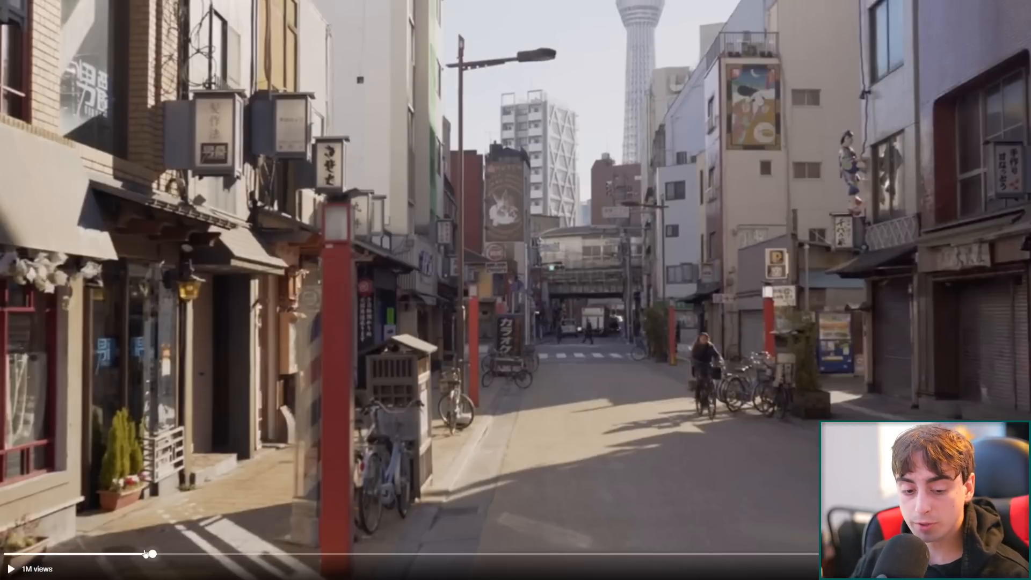
Keep the demo playing through the imported city street footage and its new prompt.
type("Import city street")
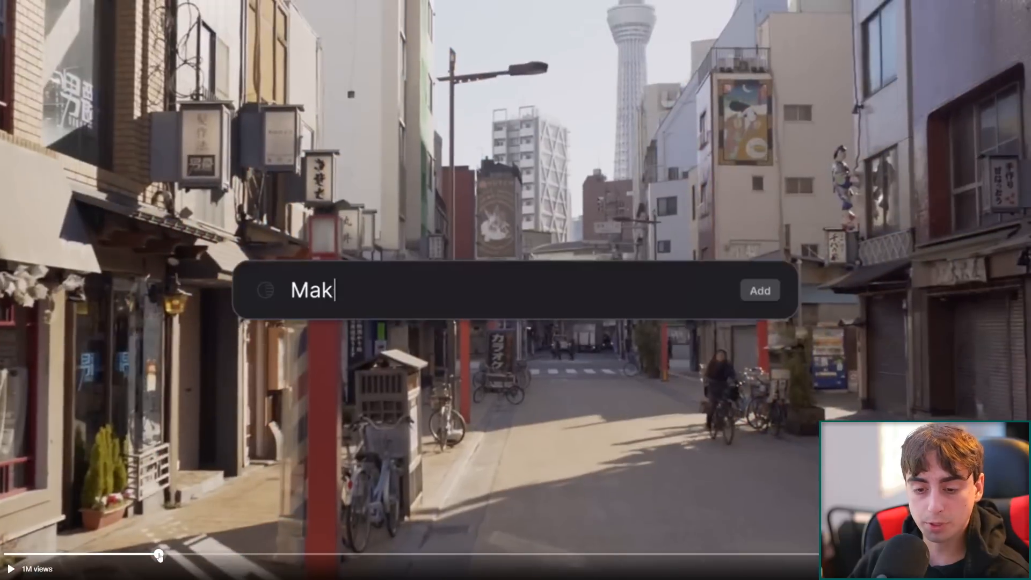
key("Backspace")
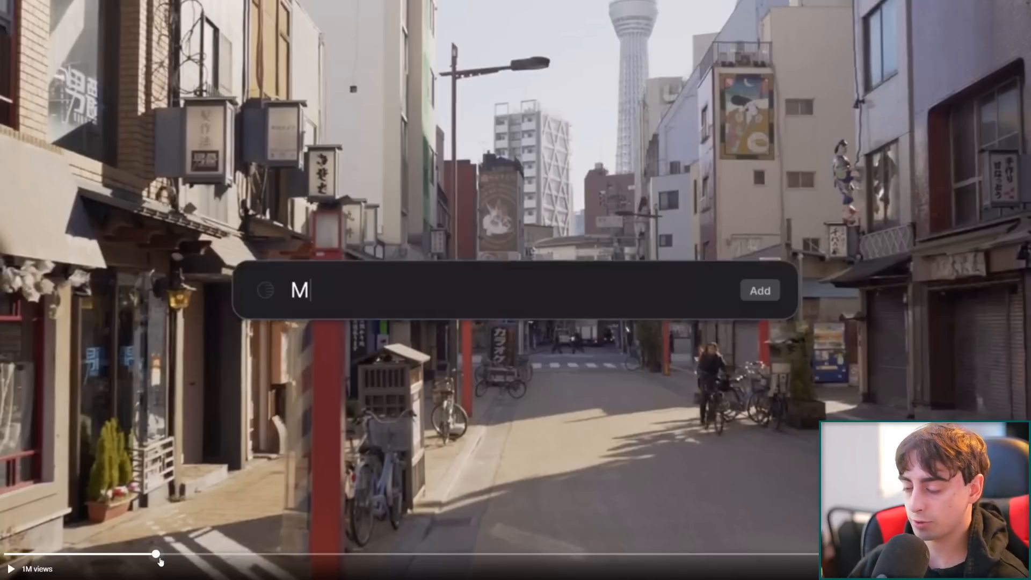
type("Import city street")
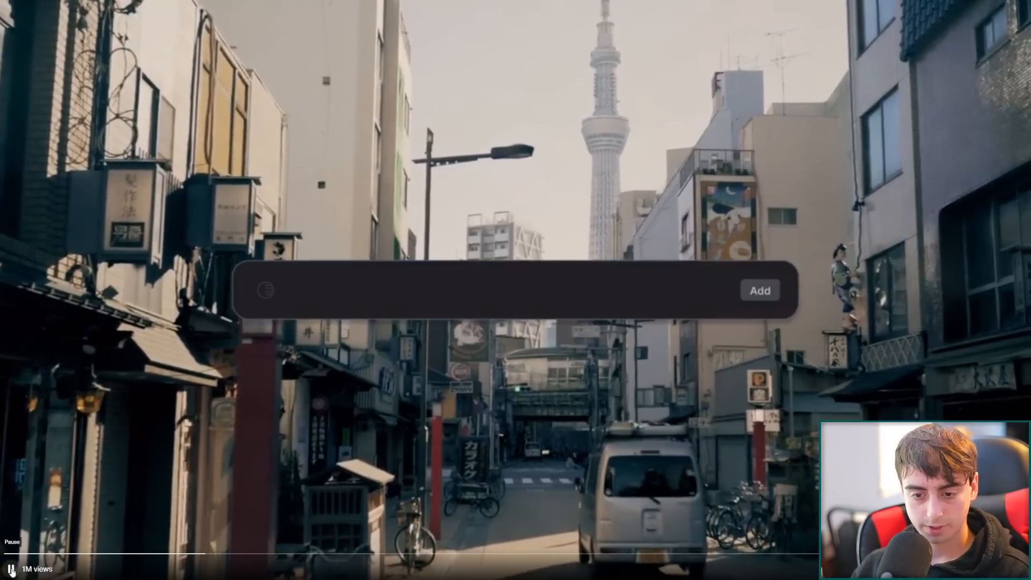
Let the demo run on to the 'Generate a lush garden' scene with a pool.
type("Generate a lush garden")
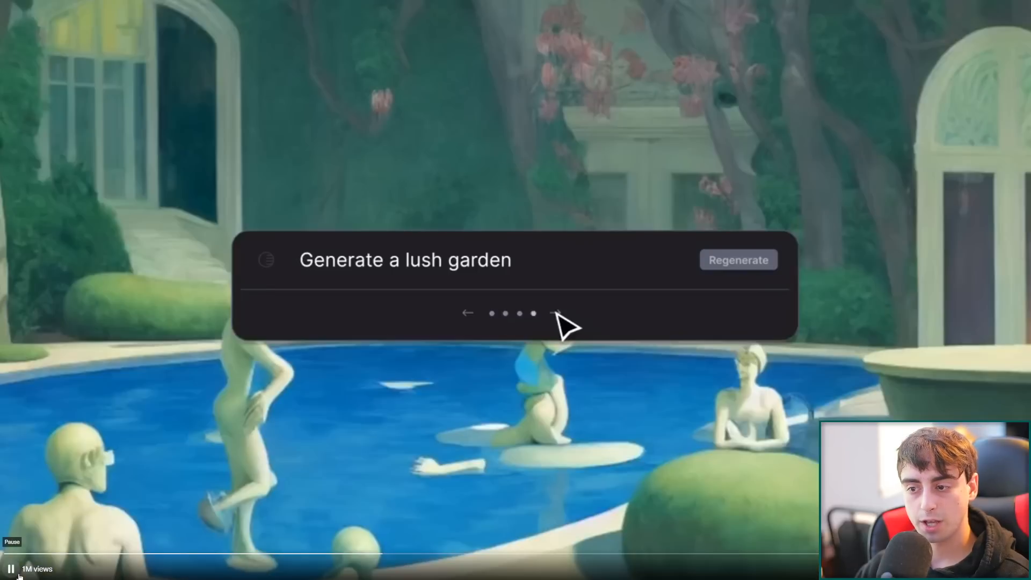
Pause on the generated mountain landscape, resume, then pause again on the jungle scene.
left_click(11, 568)
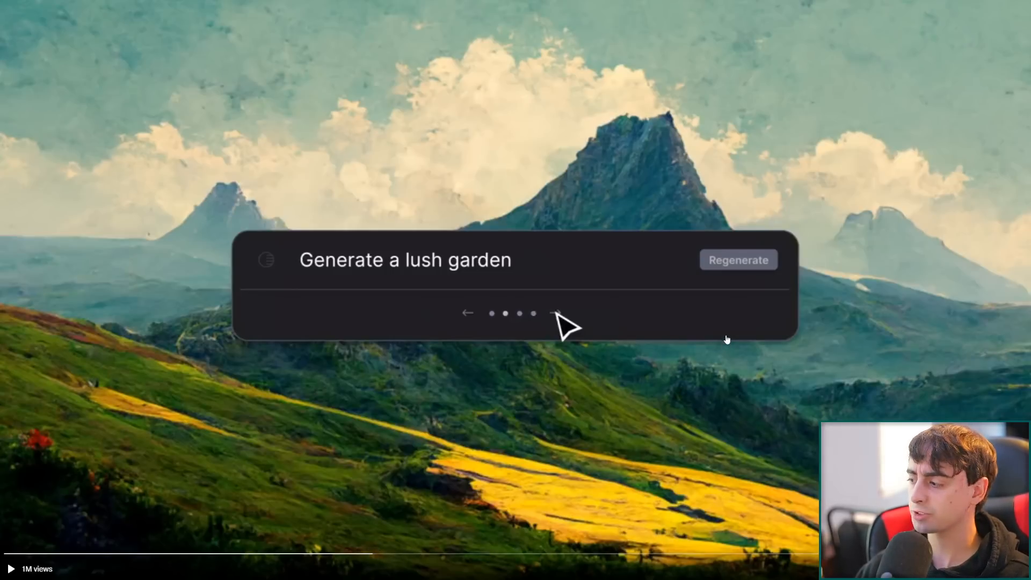
mouse_move(632, 407)
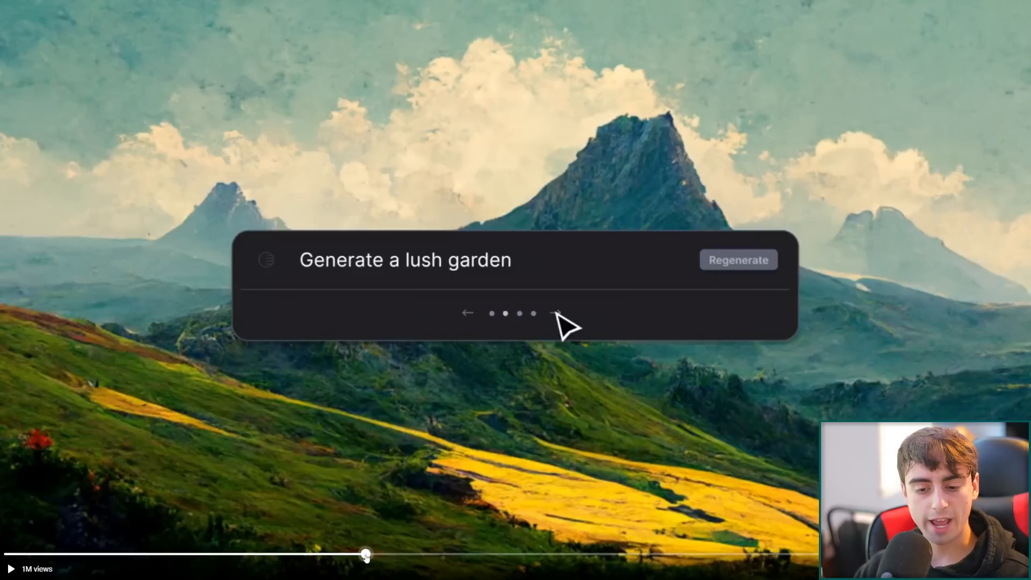
left_click(9, 568)
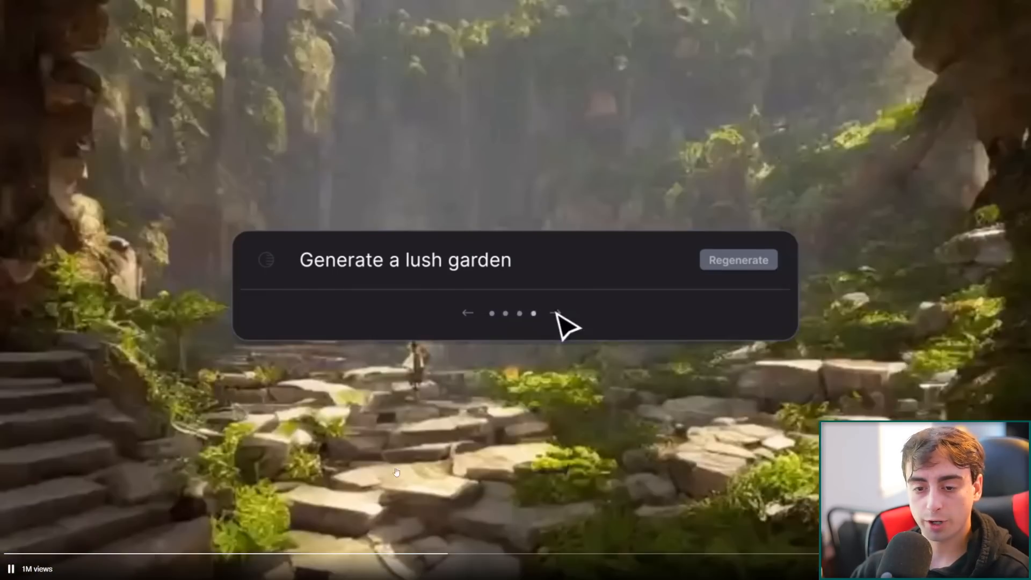
left_click(555, 313)
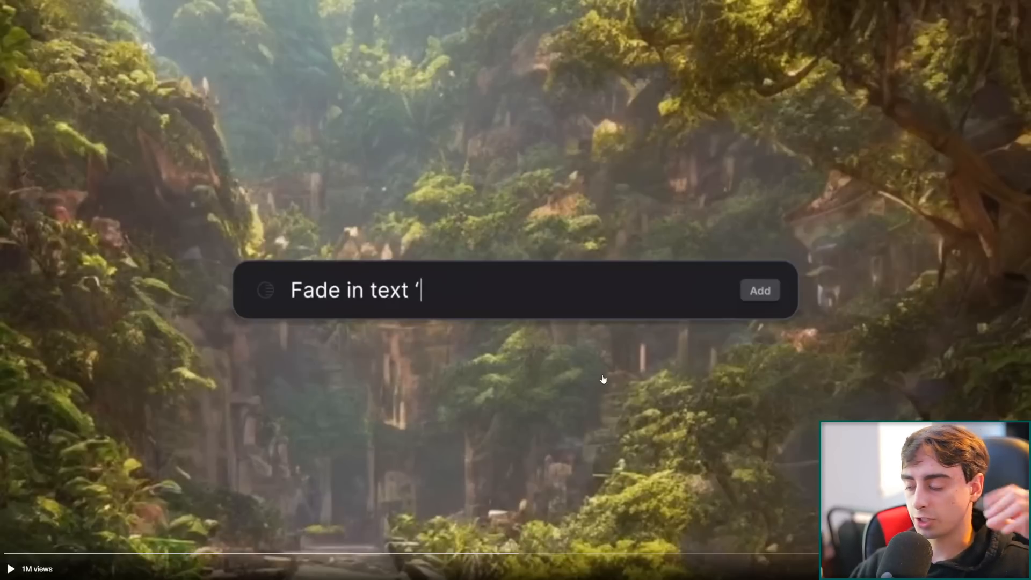
mouse_move(598, 376)
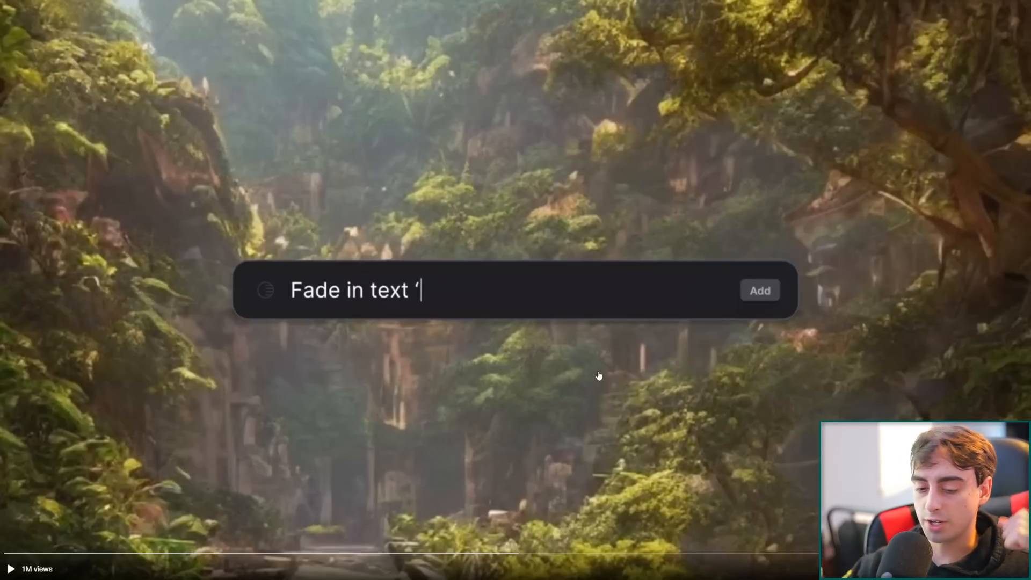
Continue the demo to the 'Green screen character' prompt over the smiling man footage.
type("Infin")
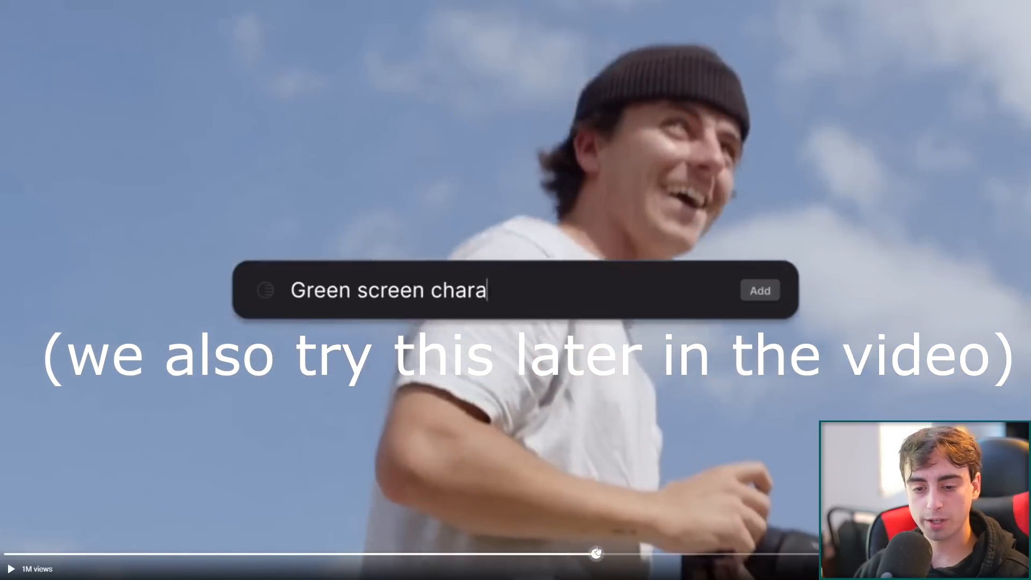
Resume the demo and let it play to the end, showing Watch again.
type("cter")
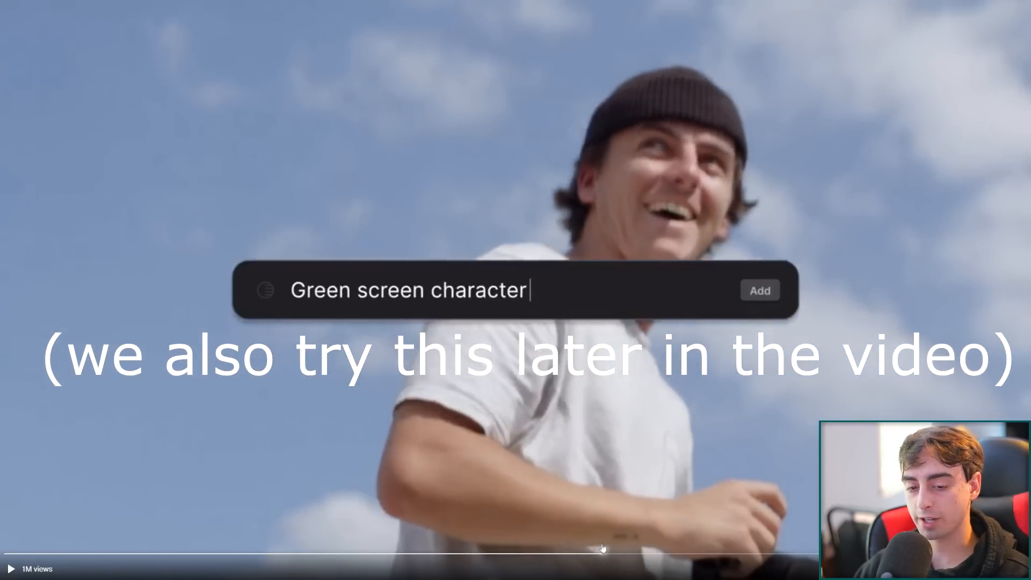
left_click(759, 290)
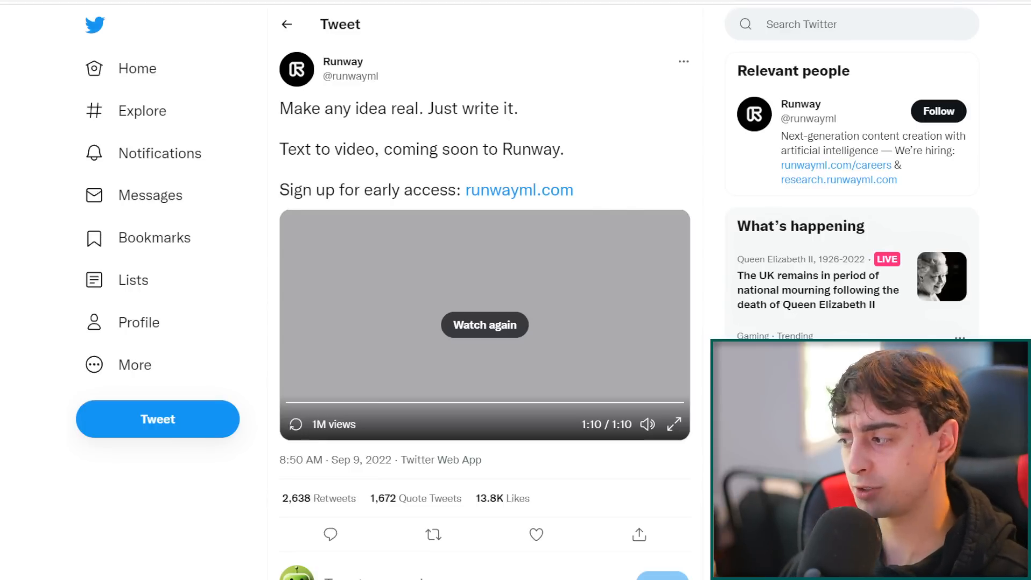
mouse_move(519, 190)
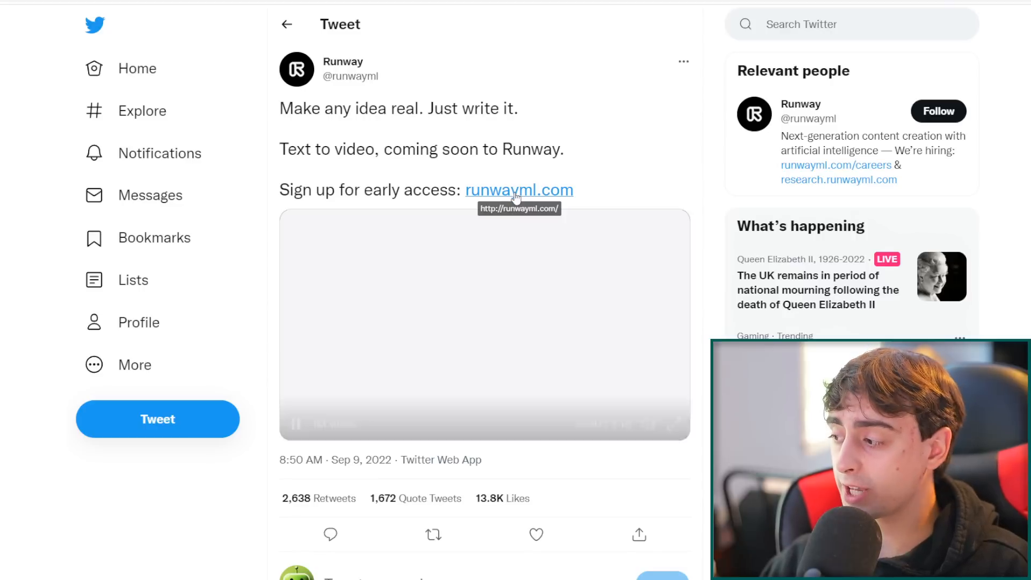
Open runwayml.com from the tweet and scroll down the homepage.
left_click(483, 325)
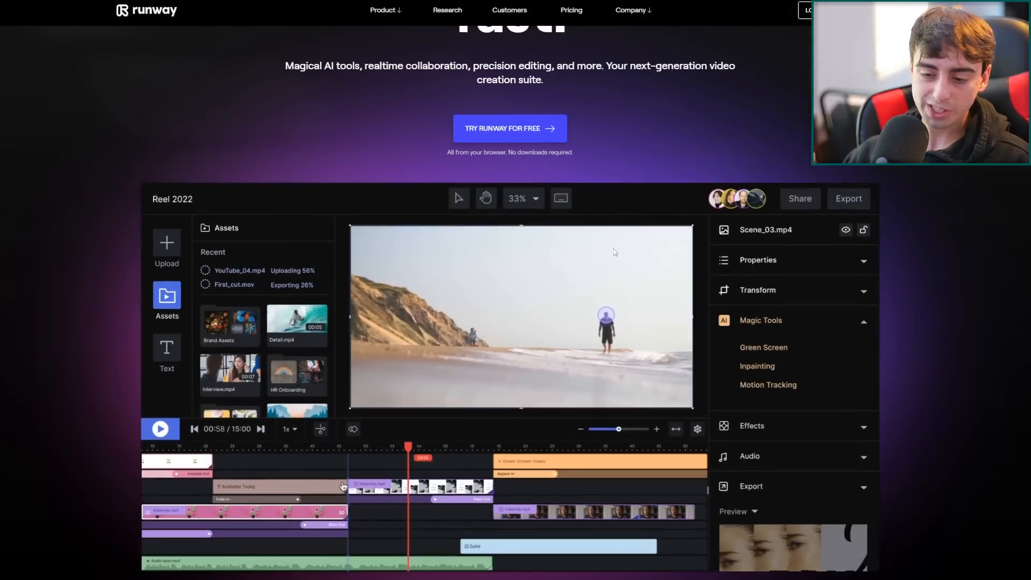
scroll("down", 3)
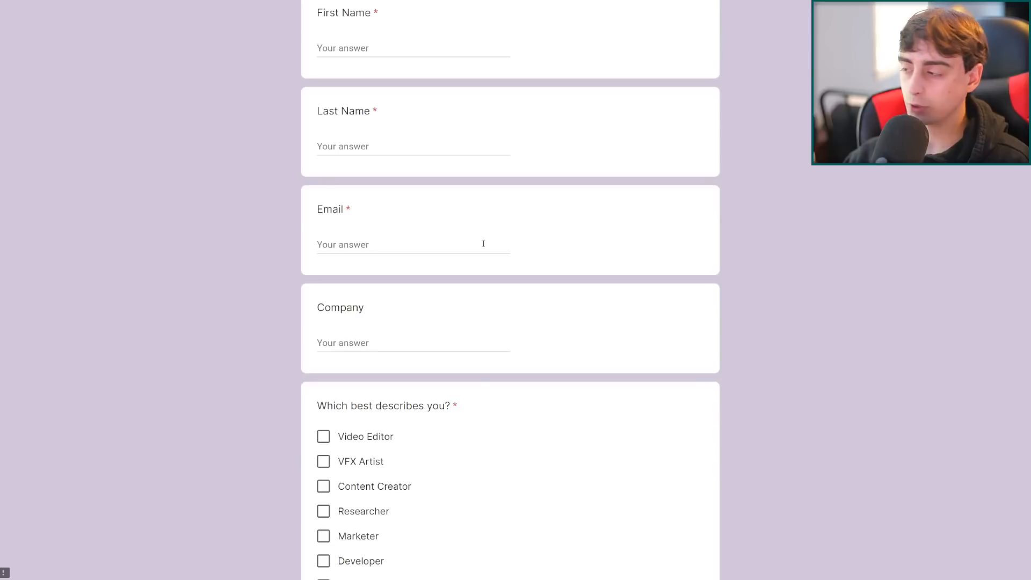
Scroll through the sign-up form's name, email, company and role fields.
scroll("down", 3)
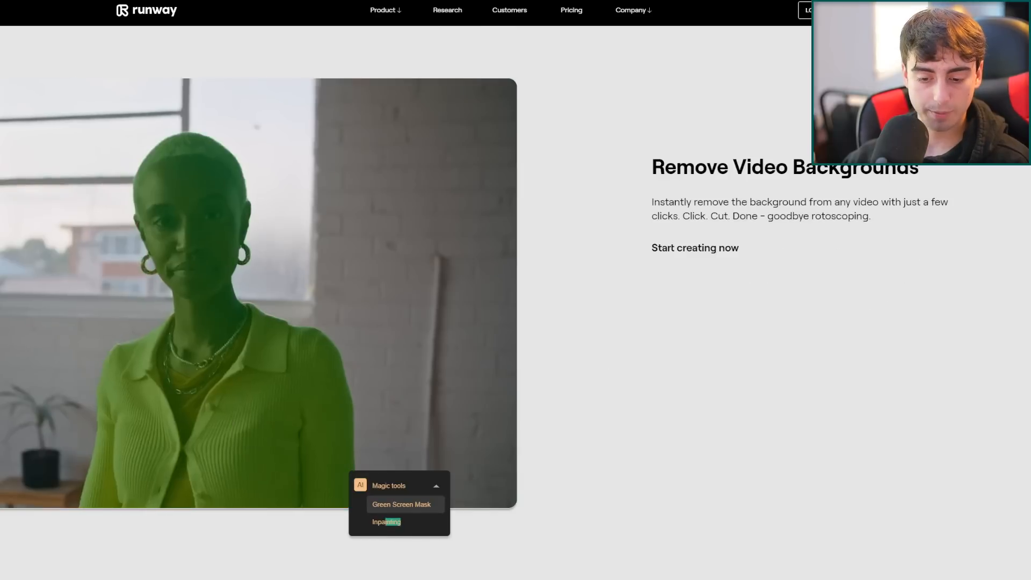
Go from the Remove Video Backgrounds page into the Runway app's Personal Projects dashboard.
left_click(401, 504)
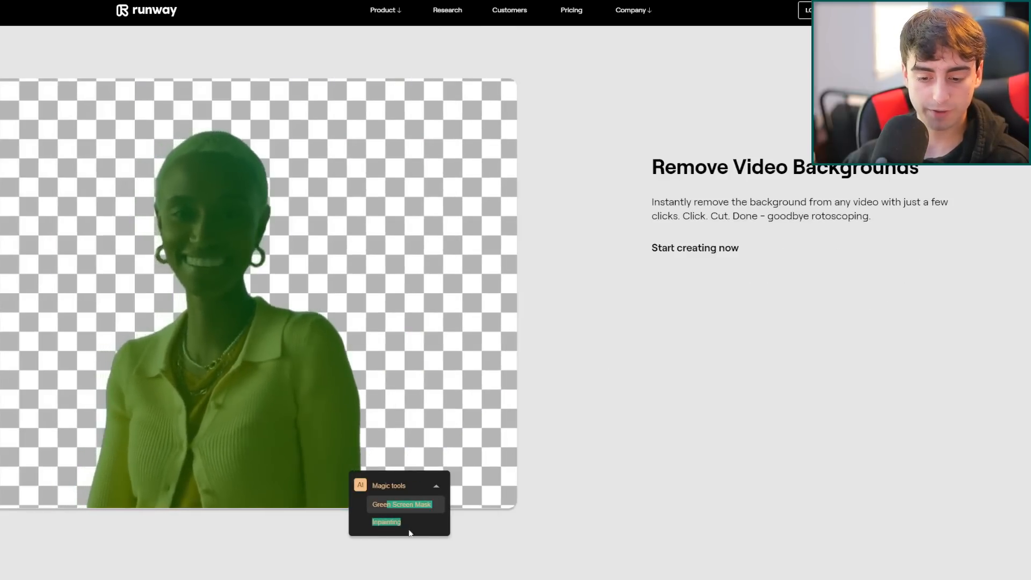
left_click(385, 521)
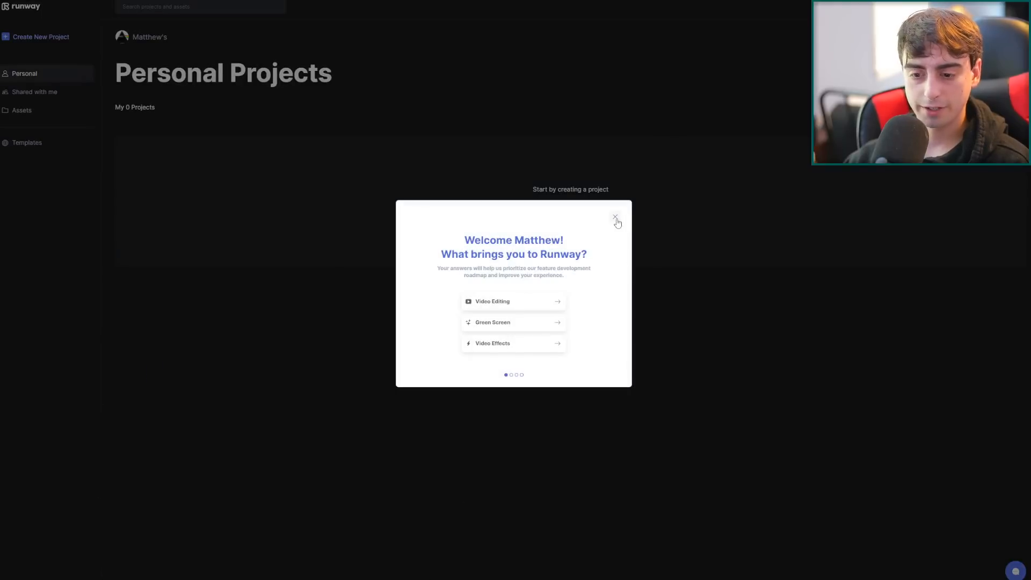
Dismiss the welcome survey and create an Inpainting project with the Moose clip.
left_click(614, 217)
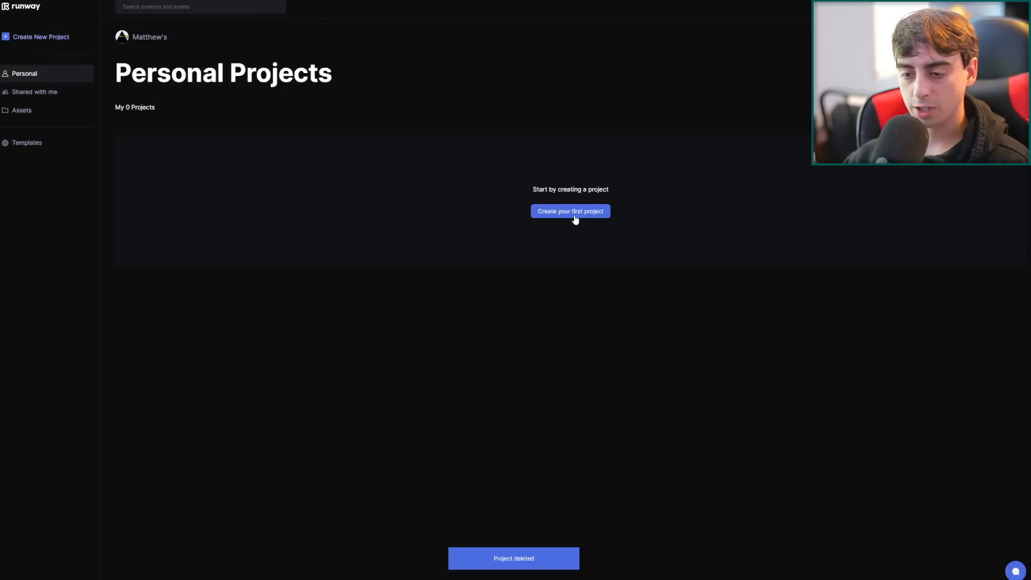
left_click(569, 211)
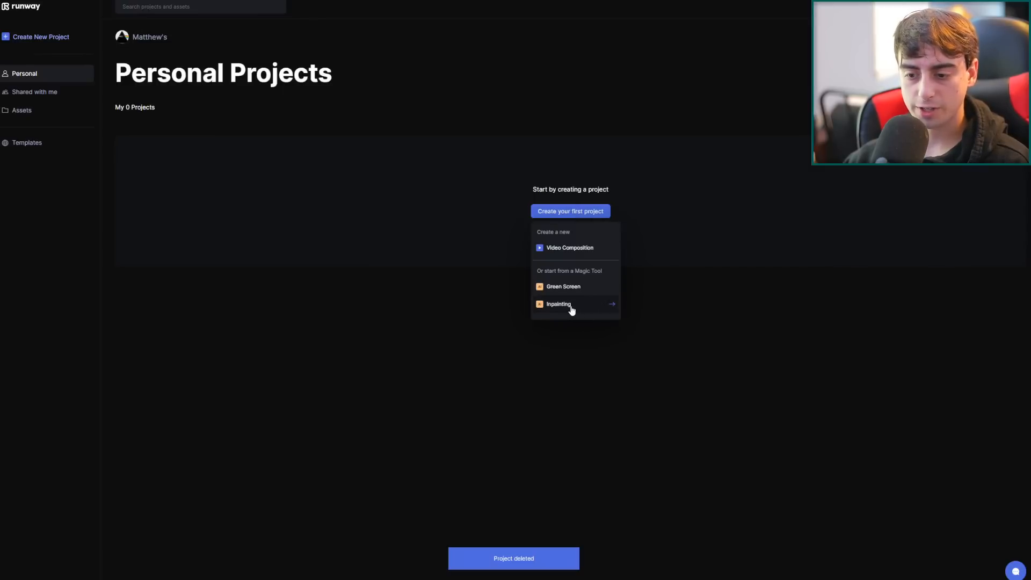
left_click(558, 303)
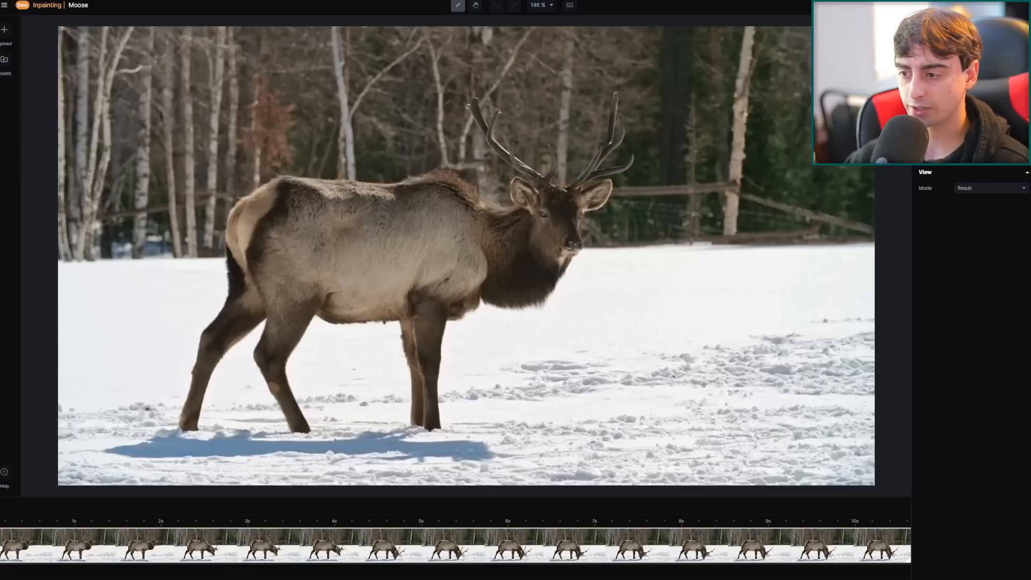
Paint the inpainting mask over the moose's antlers, head, body and legs.
left_click_drag(474, 99, 480, 135)
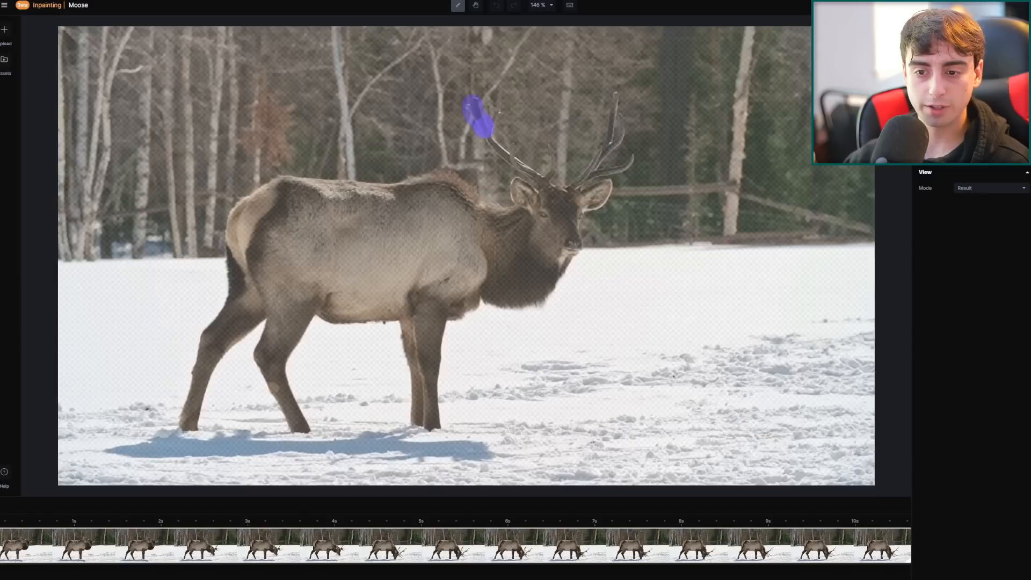
left_click_drag(473, 115, 553, 170)
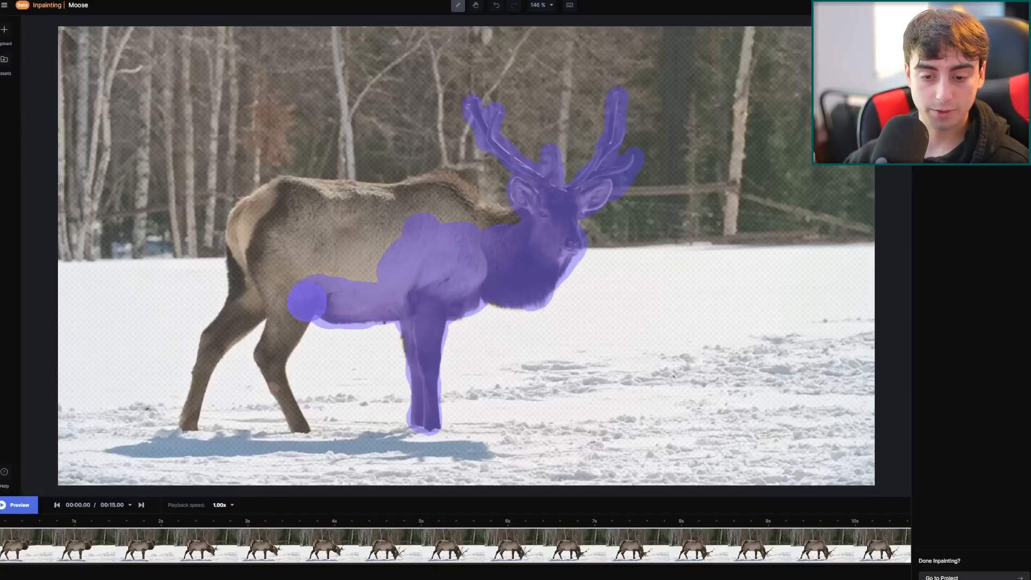
left_click_drag(313, 299, 296, 418)
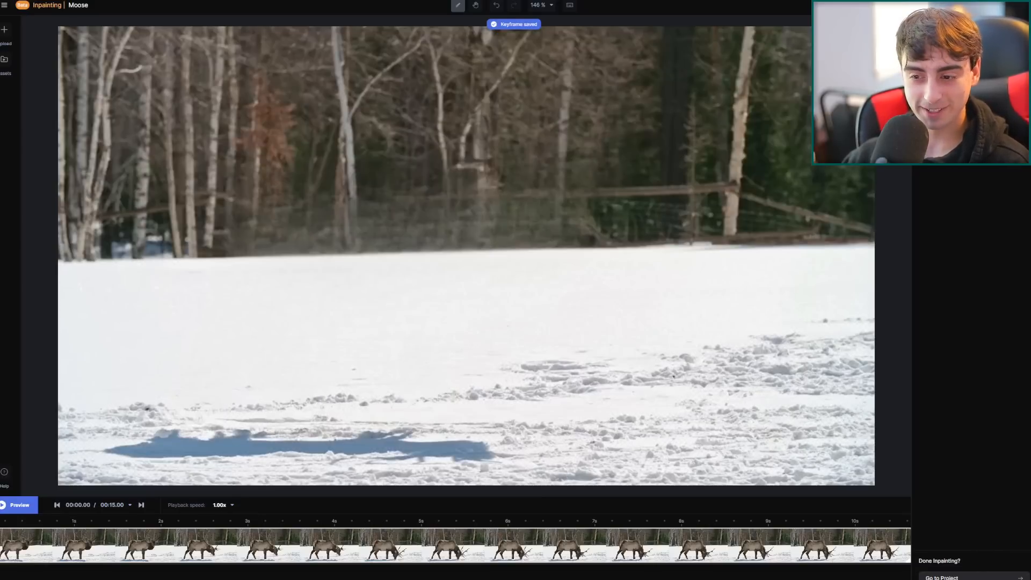
Play back the inpainted clip and paint over the leftover patch near the fence.
left_click(18, 504)
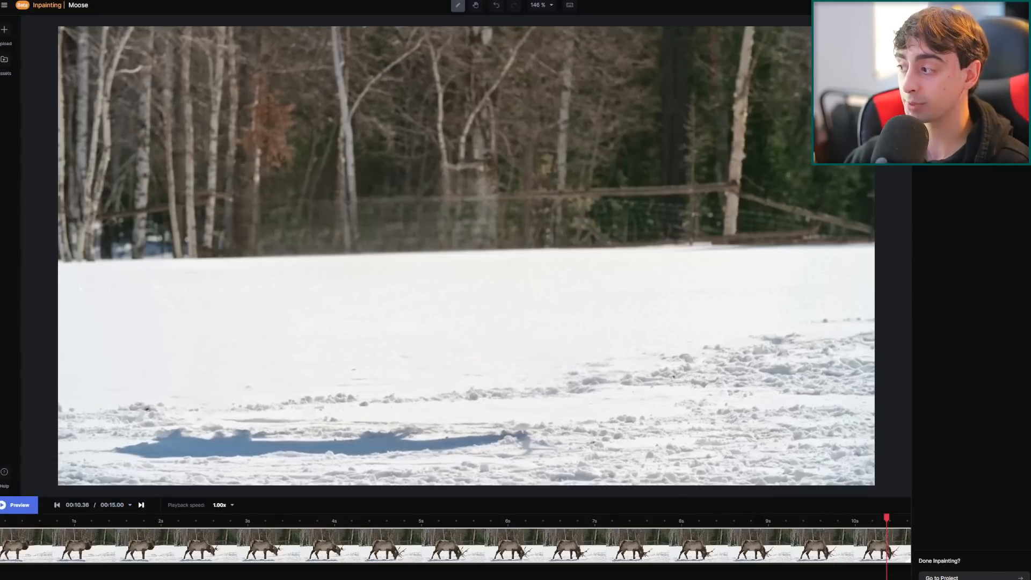
left_click(547, 436)
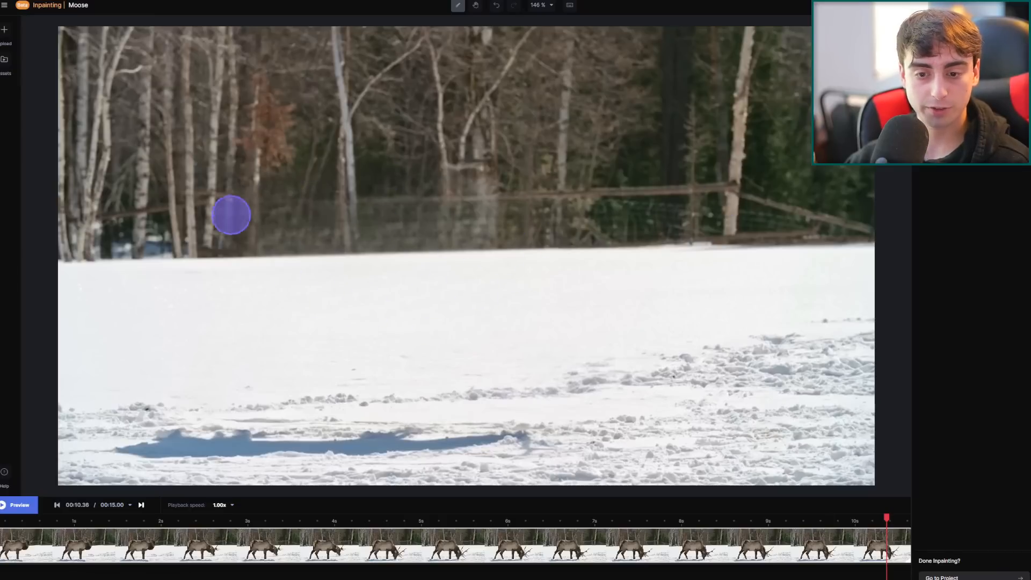
left_click_drag(231, 214, 513, 252)
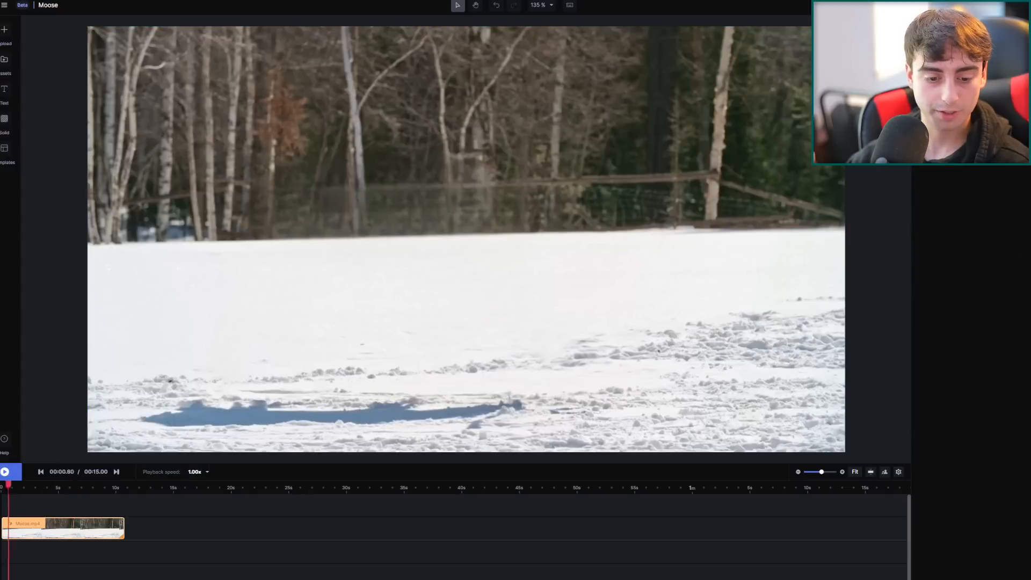
Scrub to the end of the snowy clip and open the Demo Assets library.
left_click(5, 471)
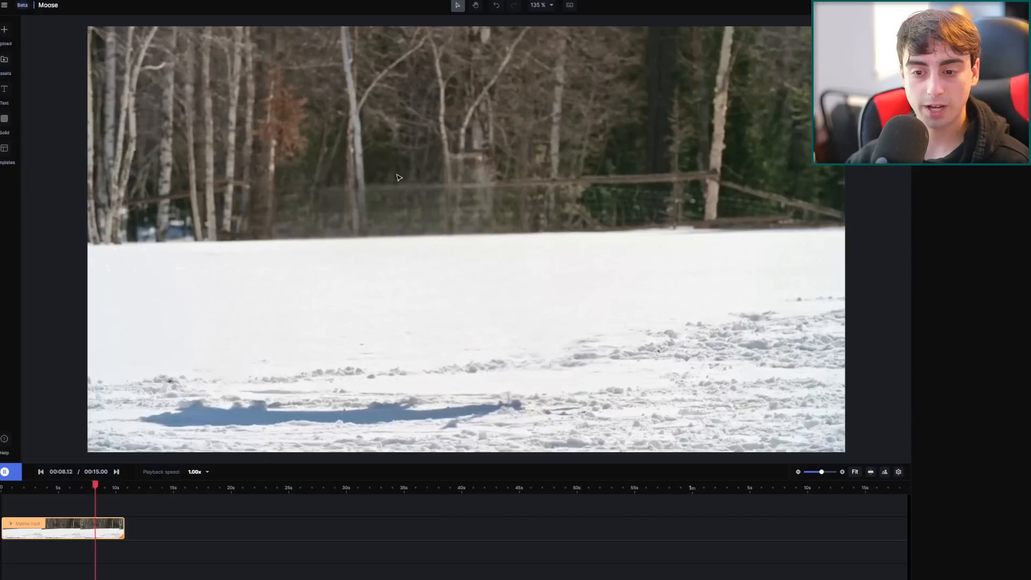
left_click(5, 471)
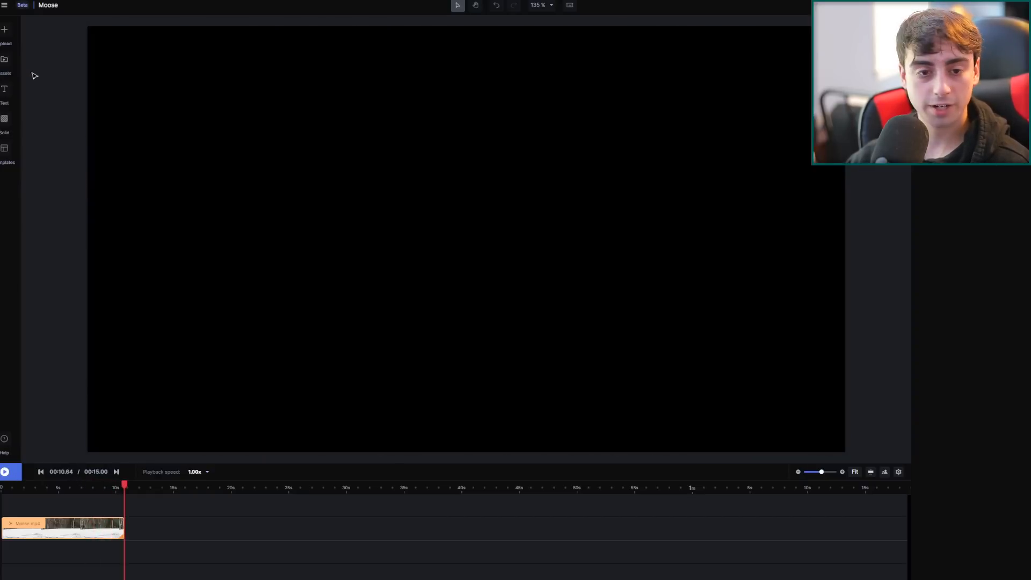
left_click(5, 59)
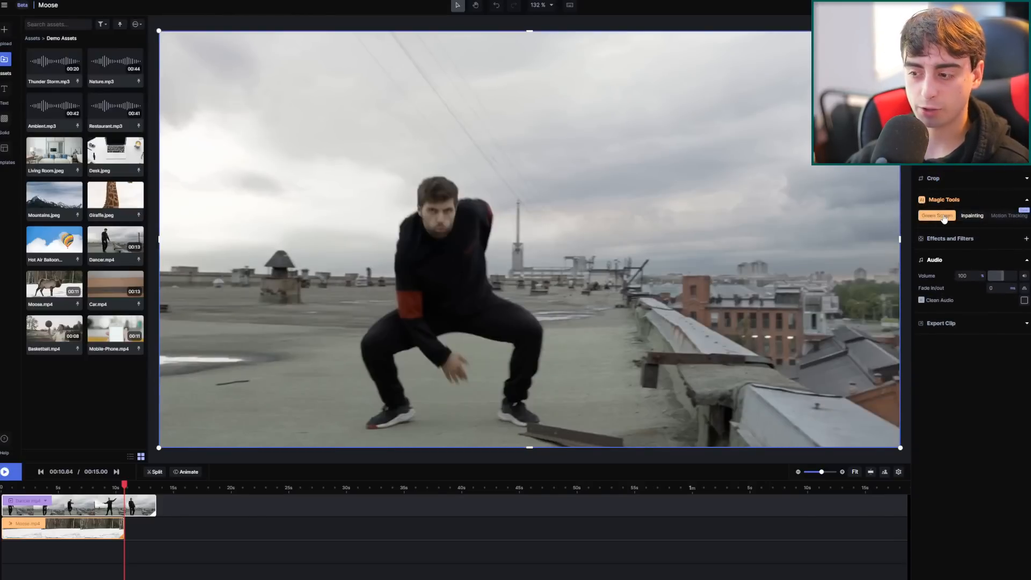
Launch Green Screen from Magic Tools on the selected dancer clip.
left_click(935, 215)
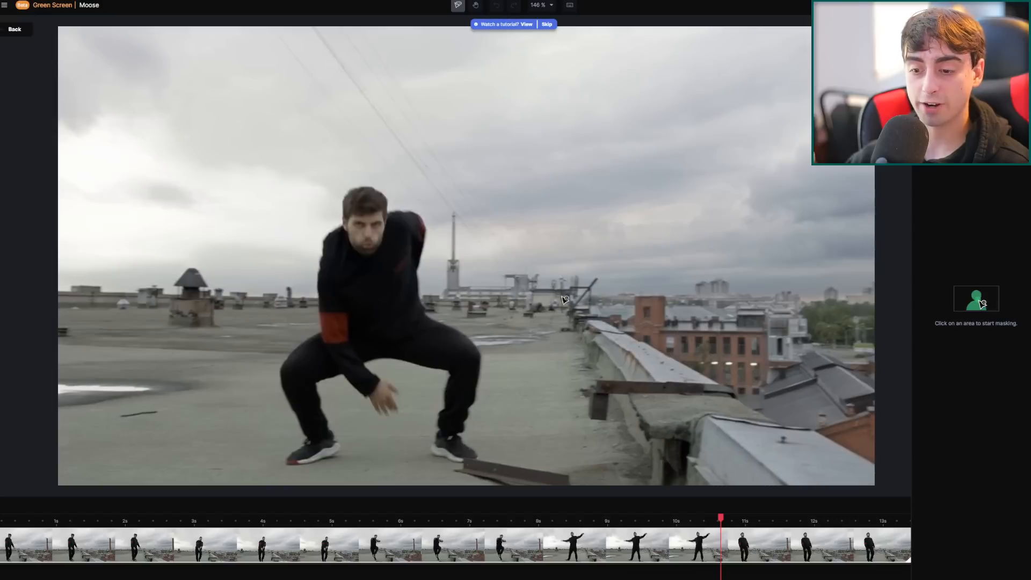
Select the dancer twice to build the green mask, then play the clip to check it.
left_click(393, 320)
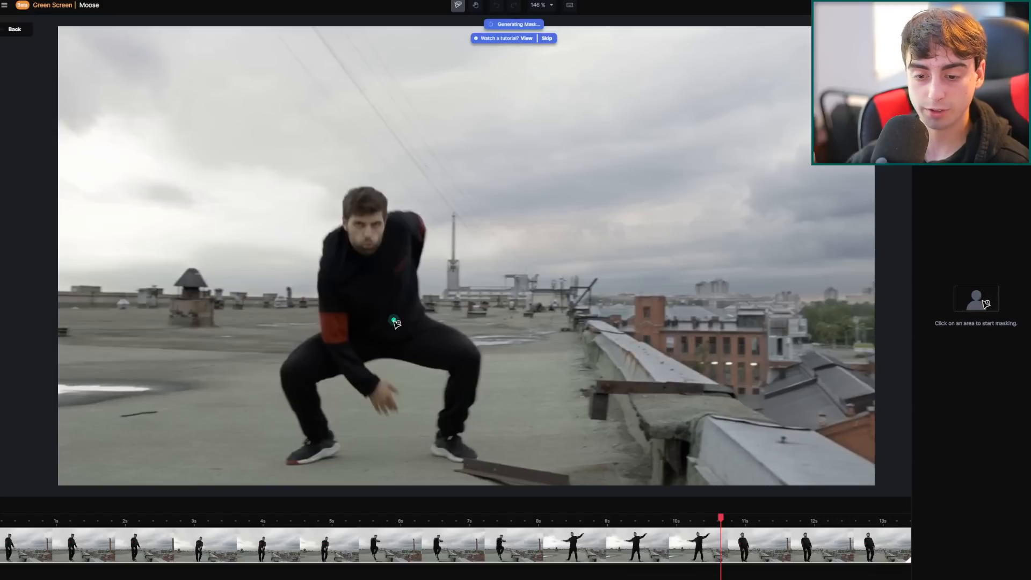
left_click(392, 320)
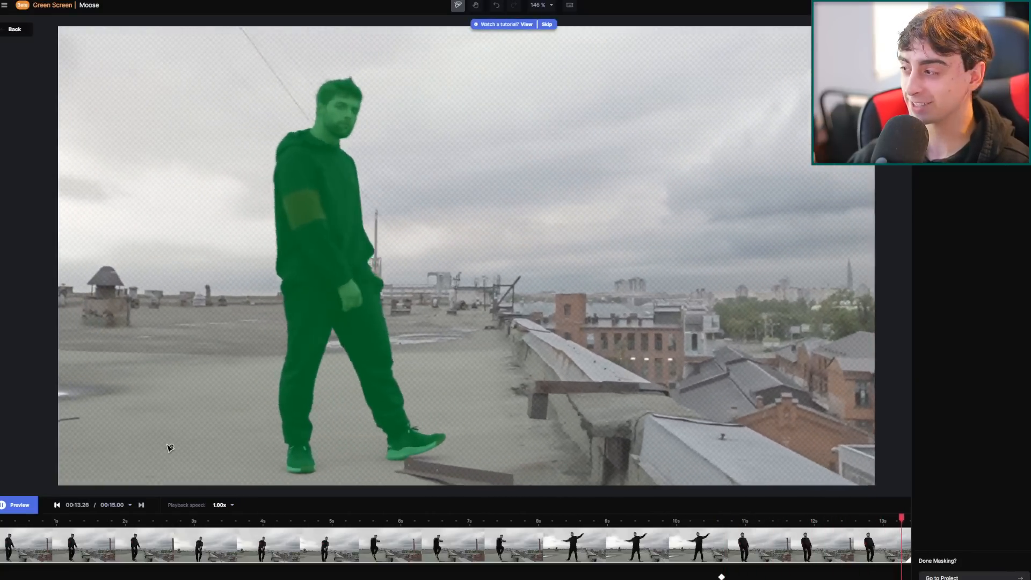
left_click(20, 504)
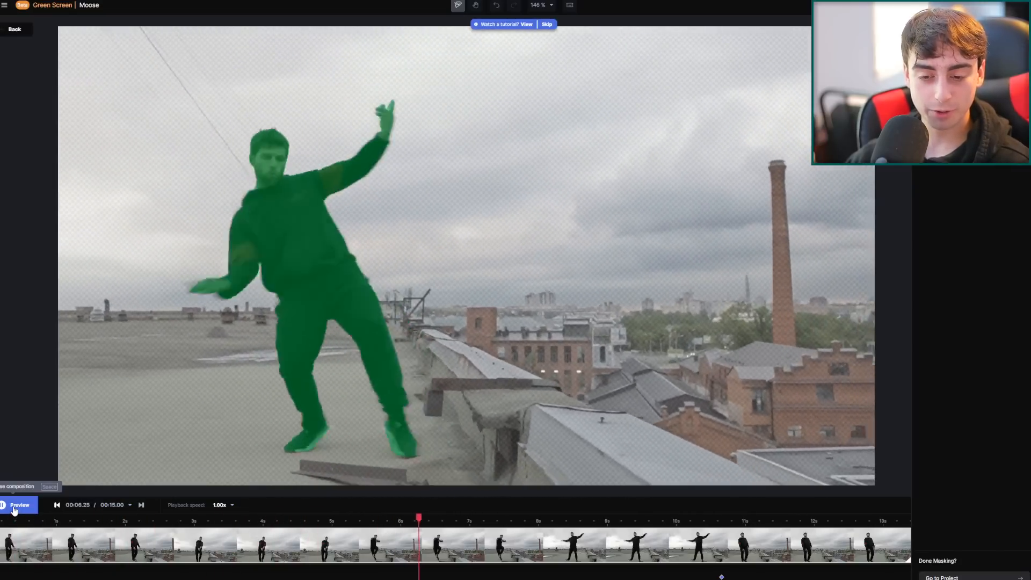
left_click(20, 505)
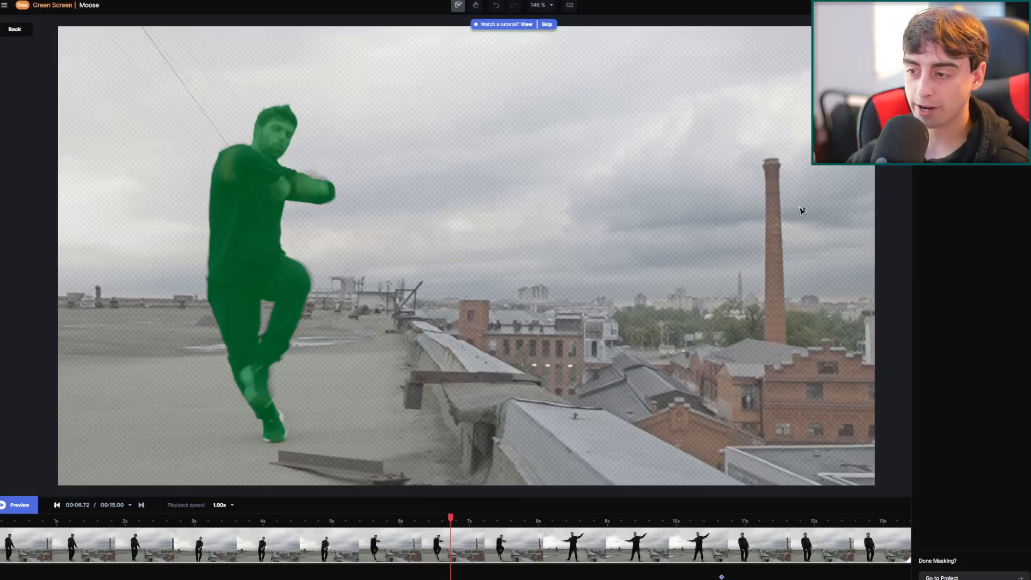
mouse_move(480, 218)
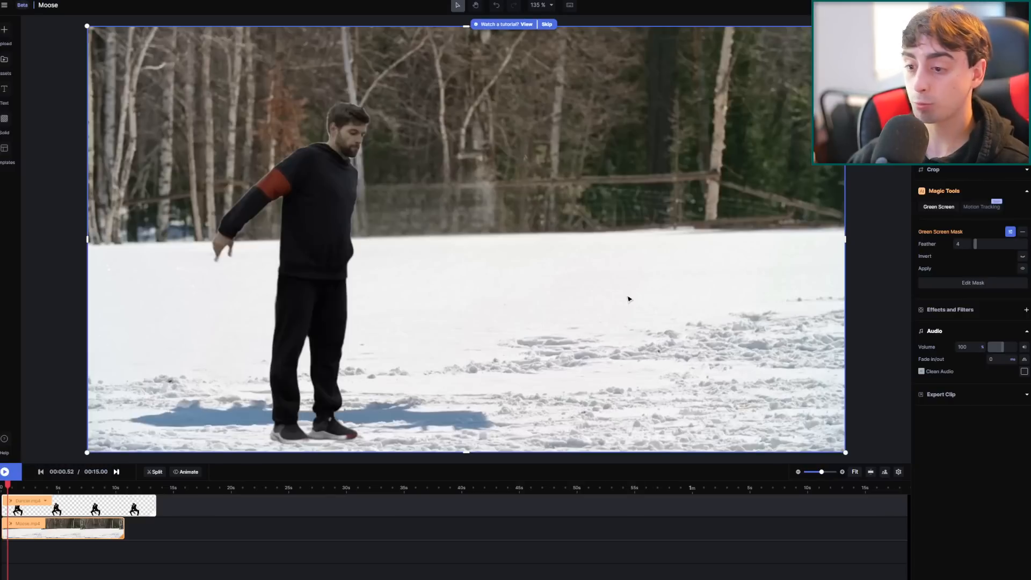
mouse_move(231, 416)
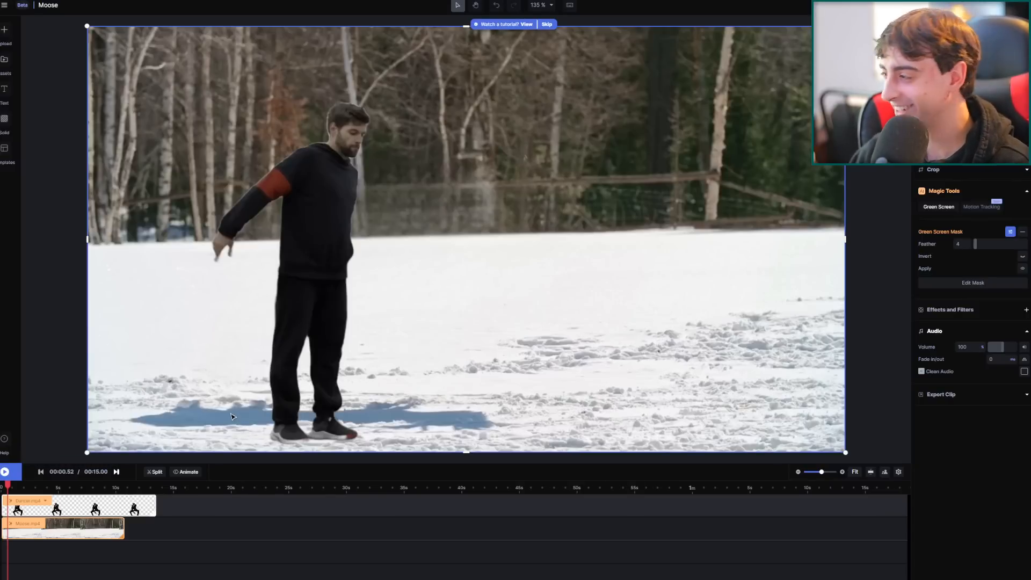
Play the dancer-over-snow composite on the timeline, then pause it.
left_click(6, 471)
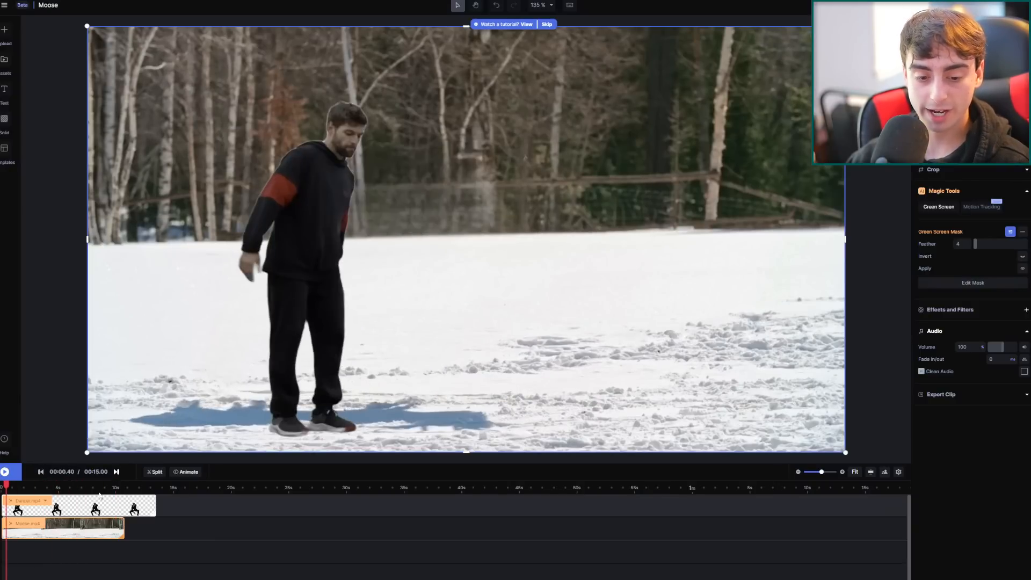
left_click(6, 471)
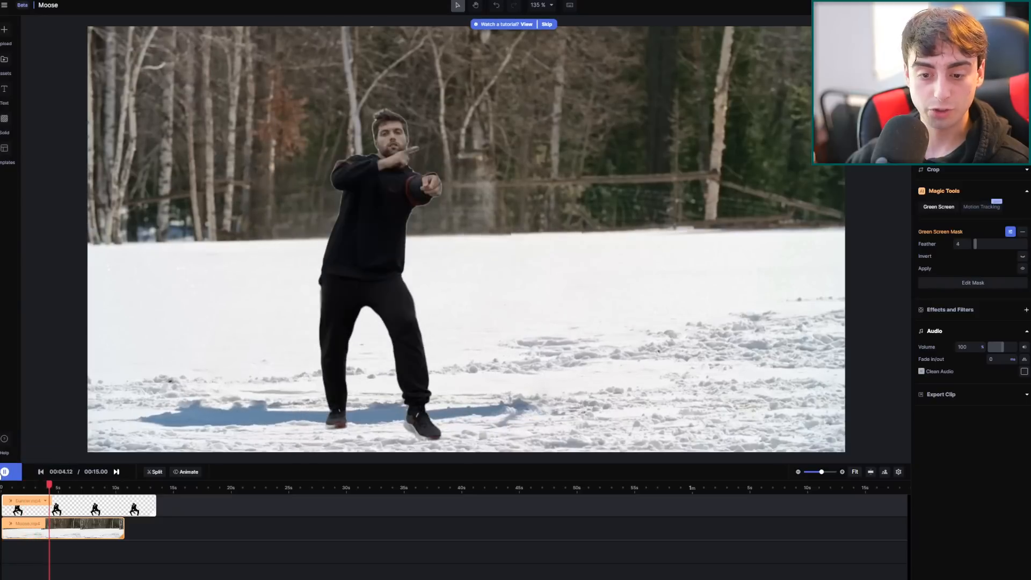
left_click(61, 526)
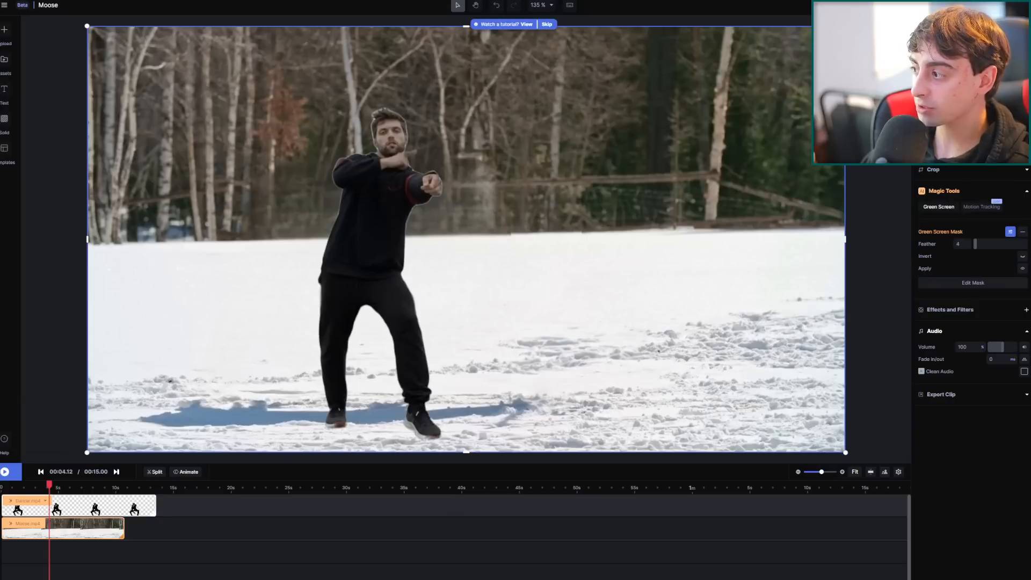